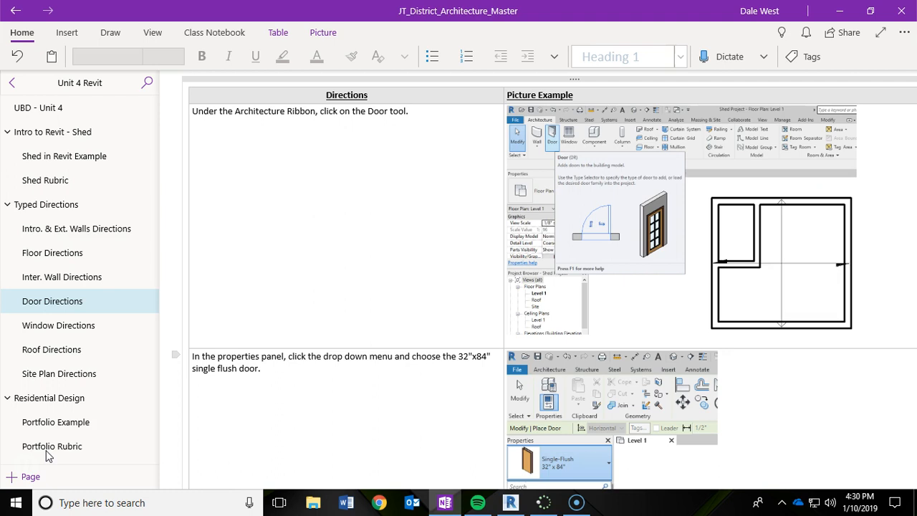
mouse_move(127, 403)
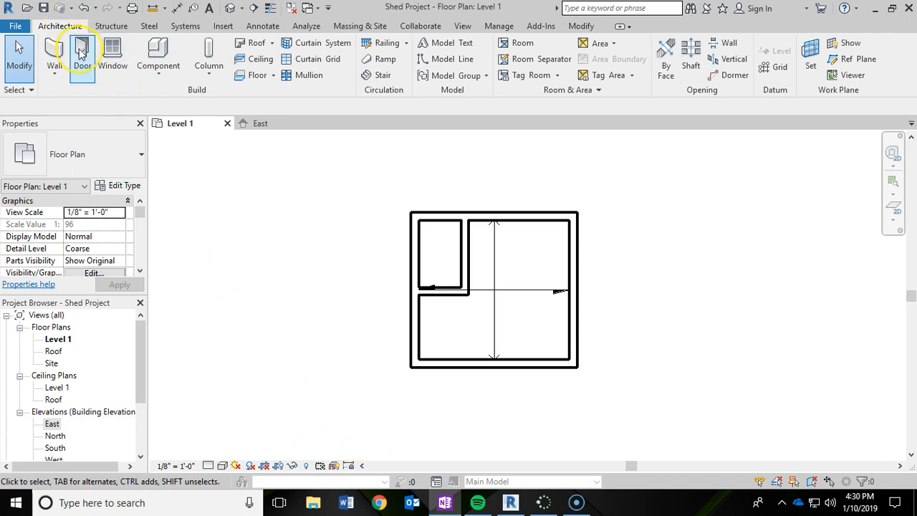
- Begin a door from the Architecture ribbon with the Single-Flush 32" x 84" type
click(80, 50)
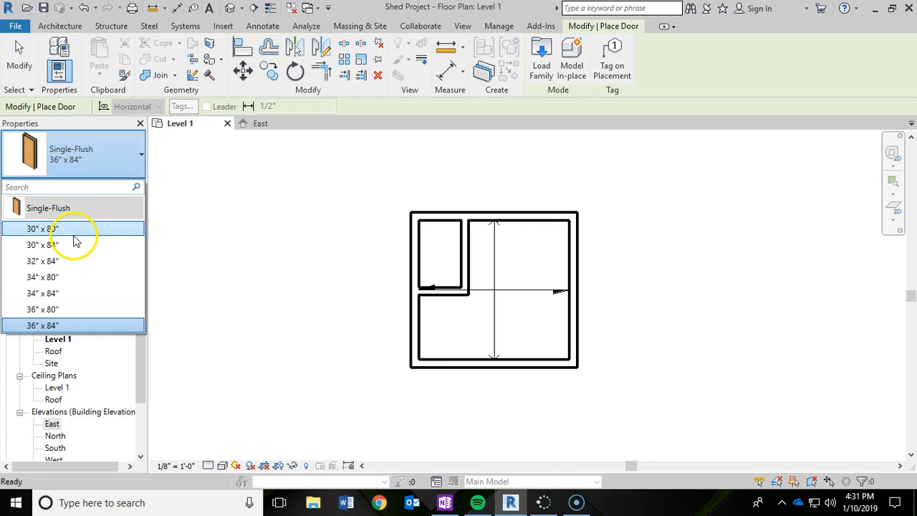
mouse_move(75, 237)
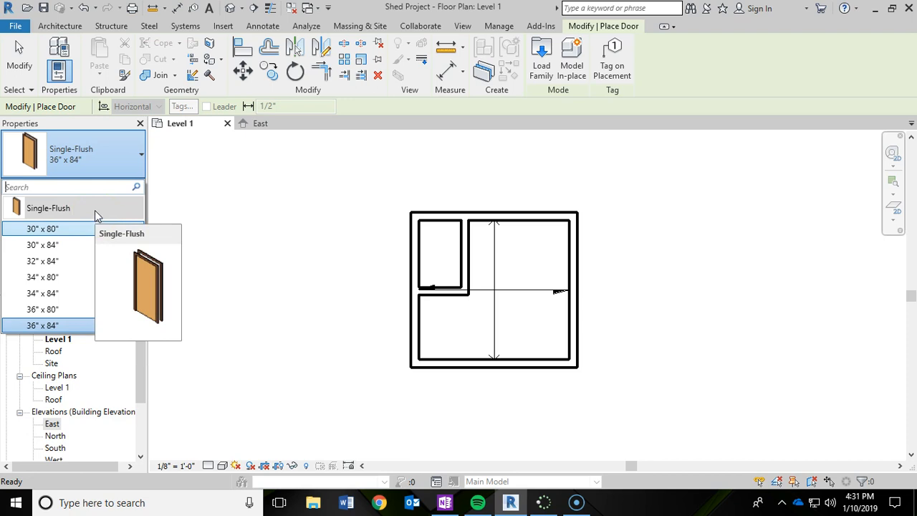
mouse_move(86, 251)
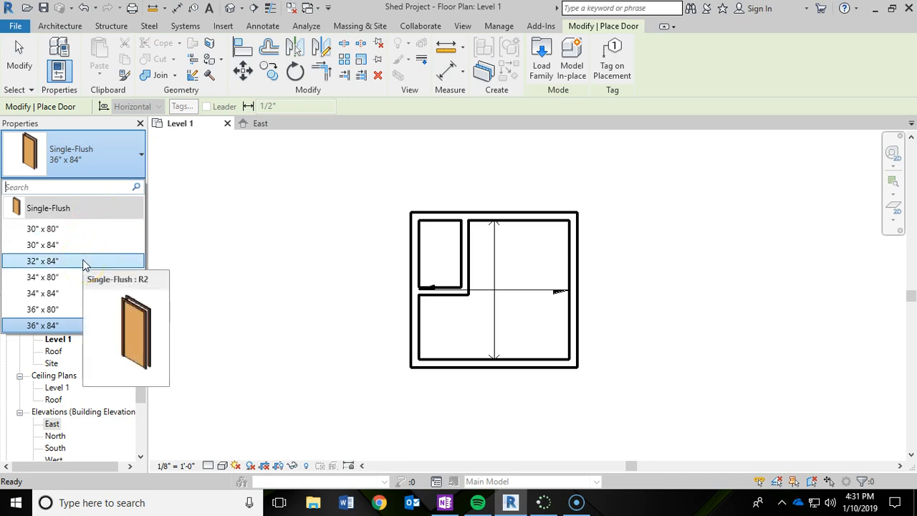
click(43, 261)
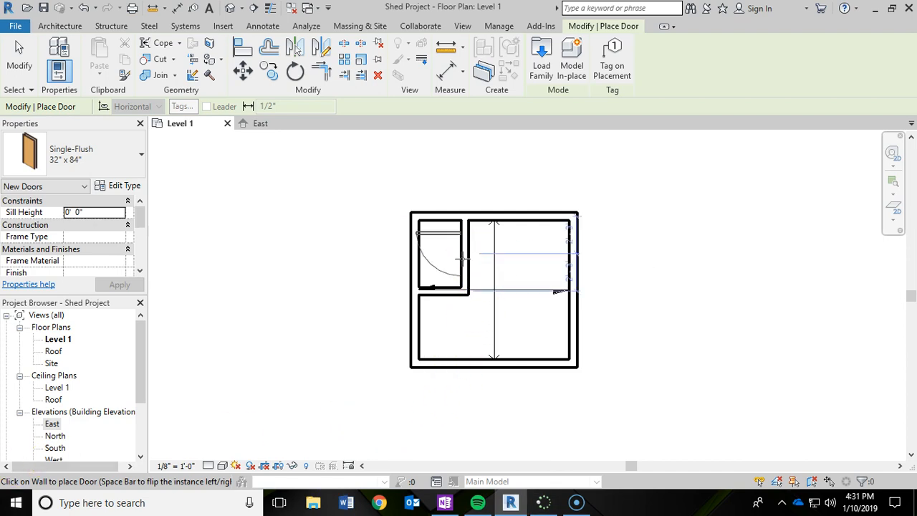
mouse_move(466, 250)
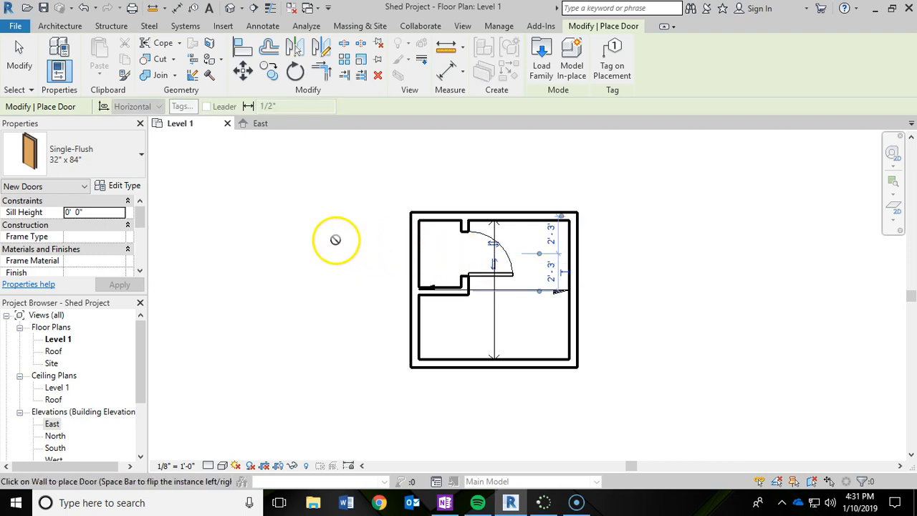
mouse_move(582, 239)
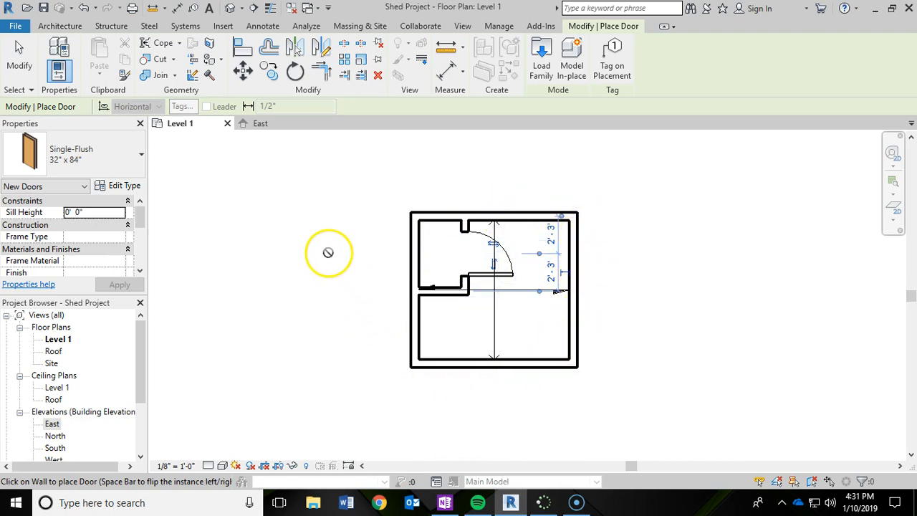
mouse_move(333, 218)
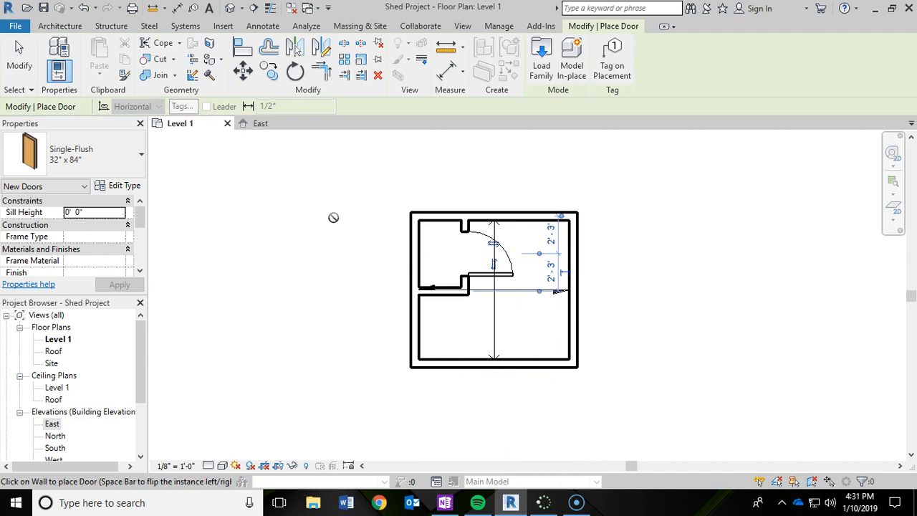
mouse_move(343, 243)
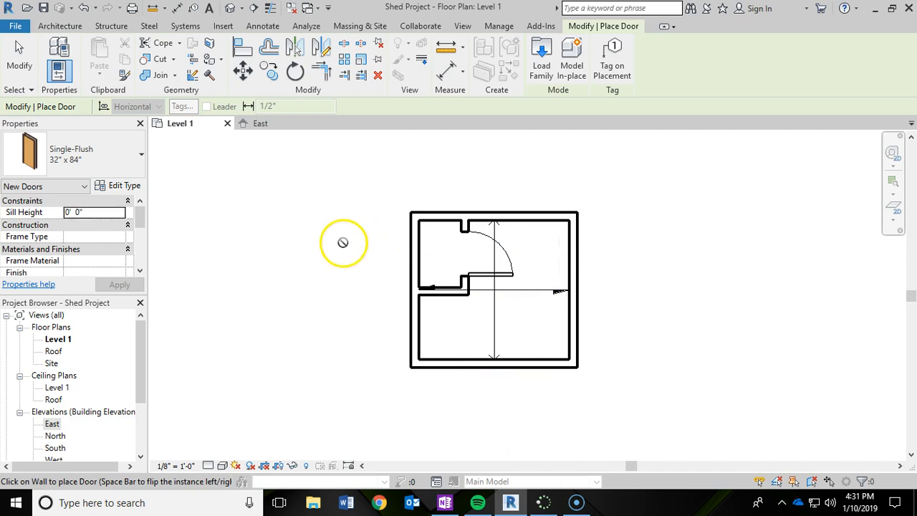
mouse_move(387, 197)
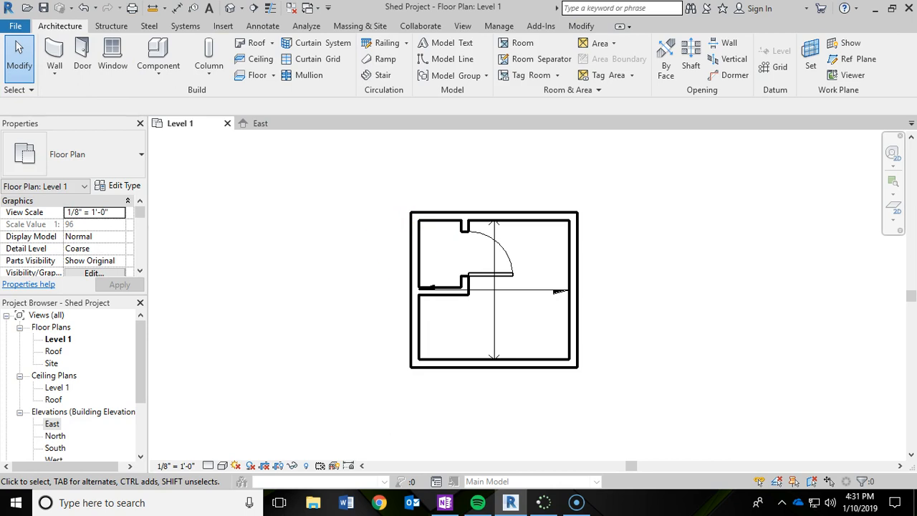
- Select the placed closet door and flip its swing toward the back wall
click(473, 279)
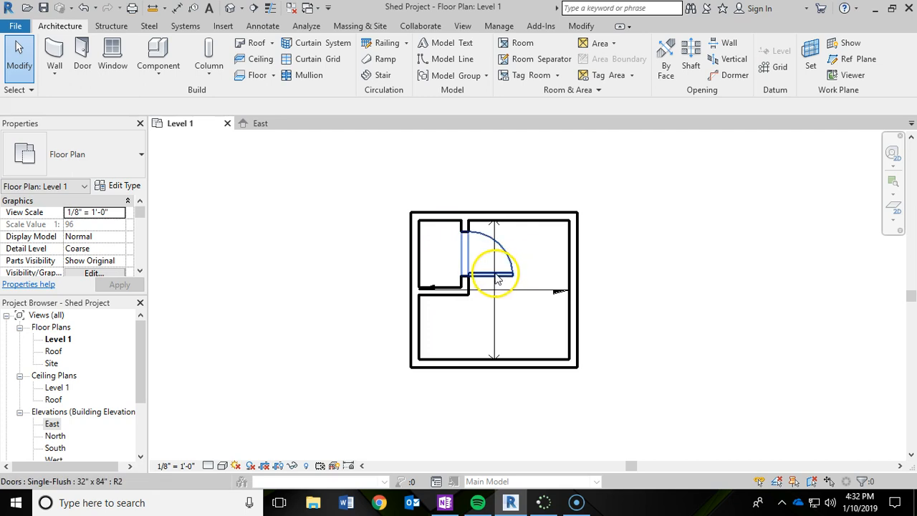
mouse_move(490, 227)
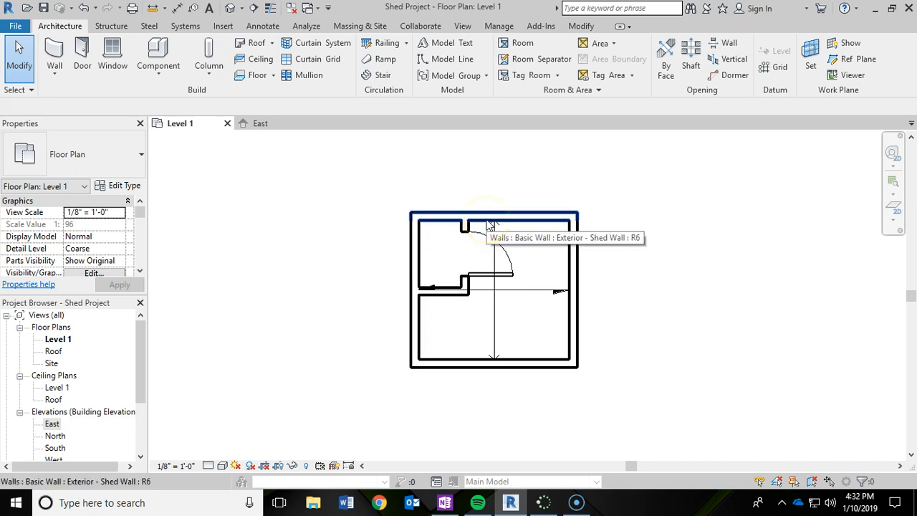
click(482, 274)
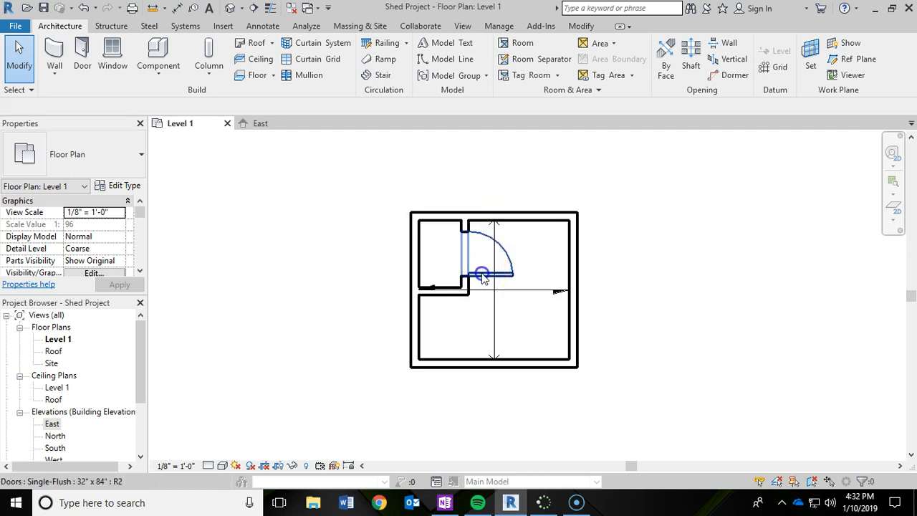
click(482, 274)
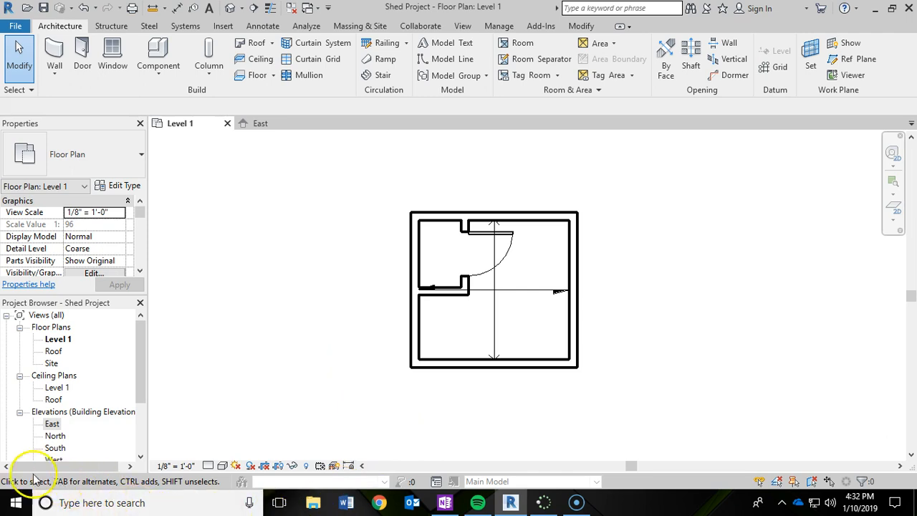
mouse_move(81, 63)
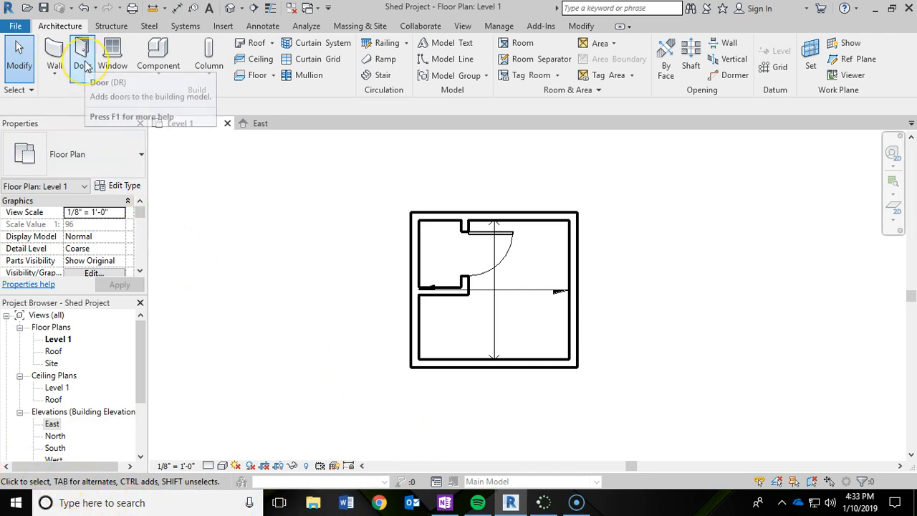
- Return to door placement, keeping the Single-Flush 32" x 84" type after checking the type list
click(76, 56)
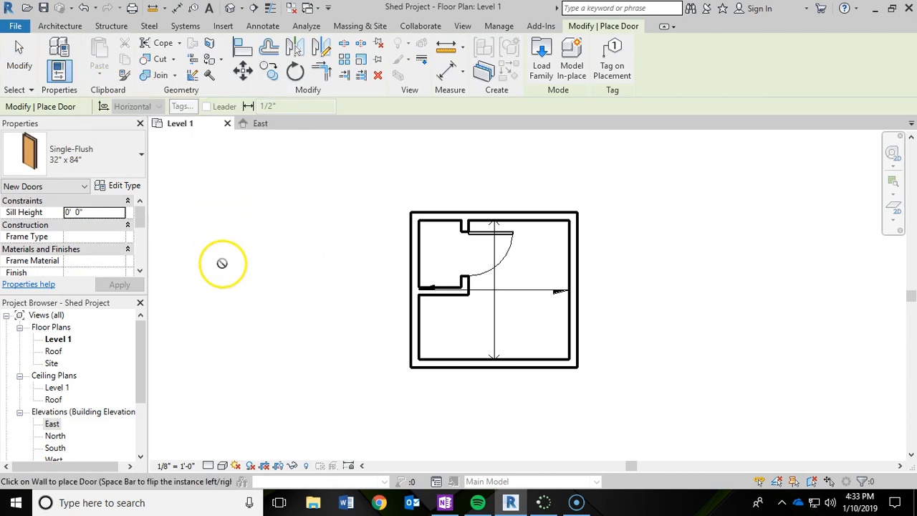
click(140, 157)
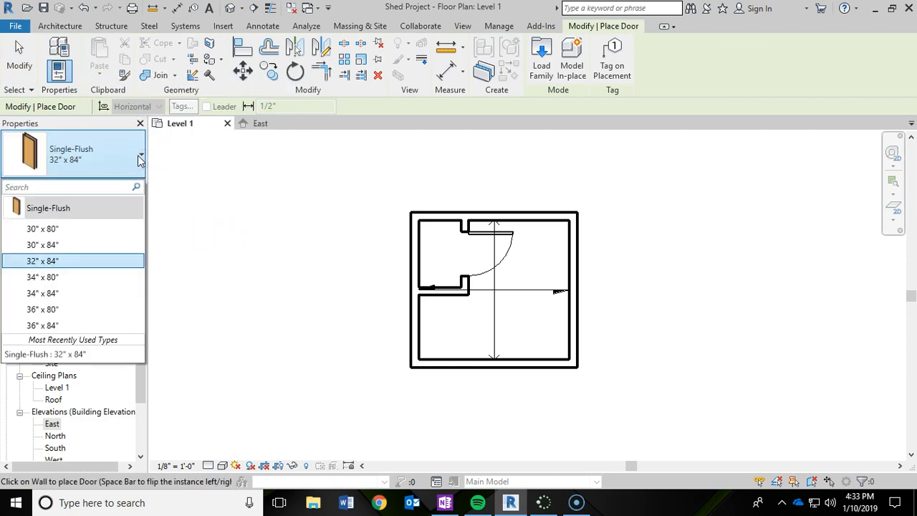
click(140, 157)
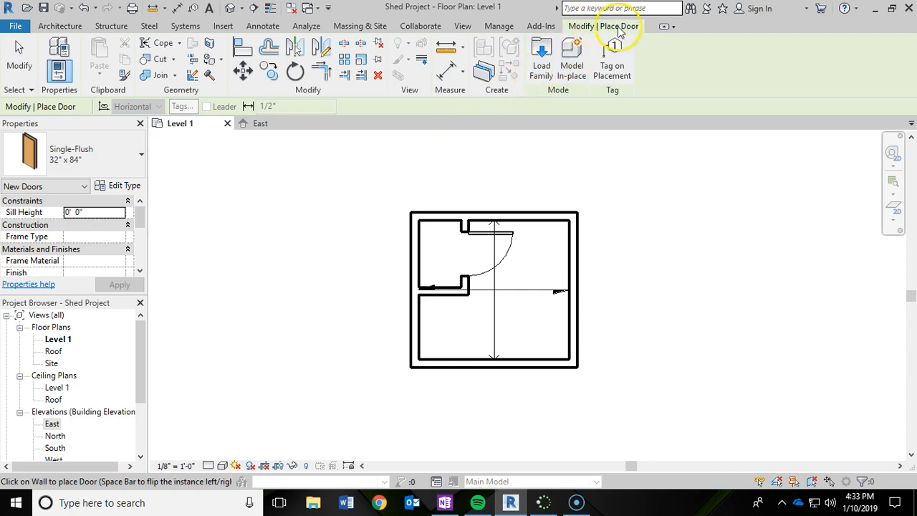
mouse_move(541, 57)
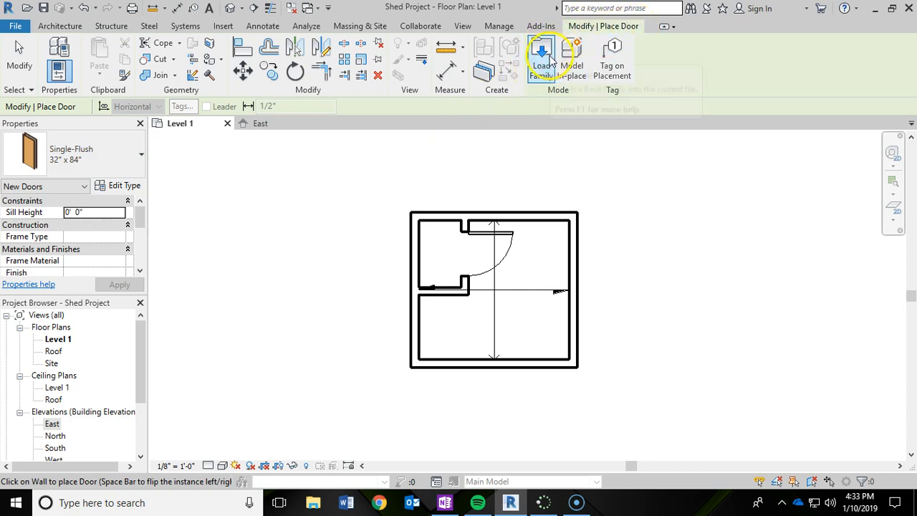
mouse_move(545, 56)
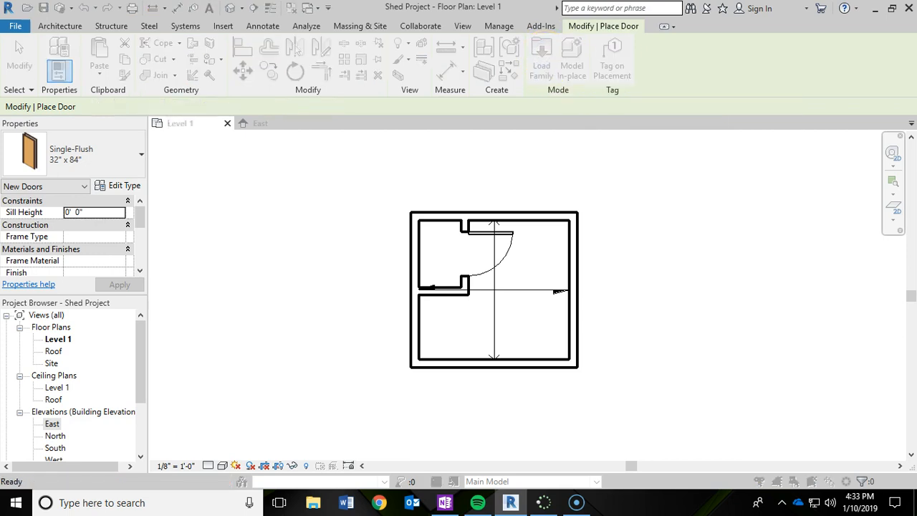
- Load Door-Garage-Flush_Panel.rfa from the Doors > Residential family library
click(541, 57)
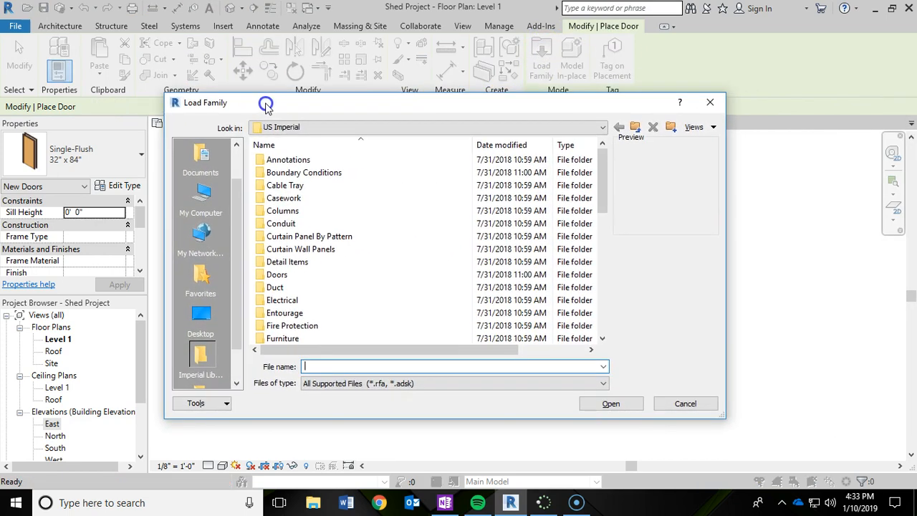
mouse_move(21, 459)
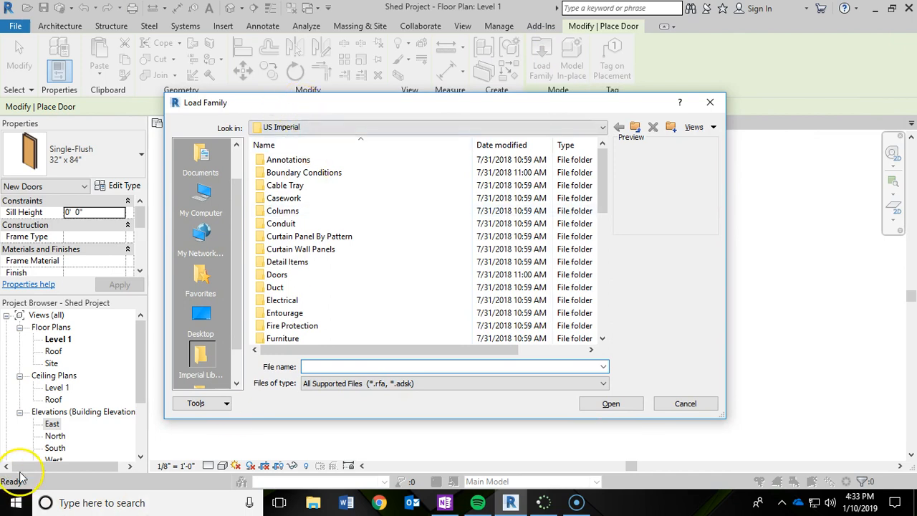
mouse_move(278, 277)
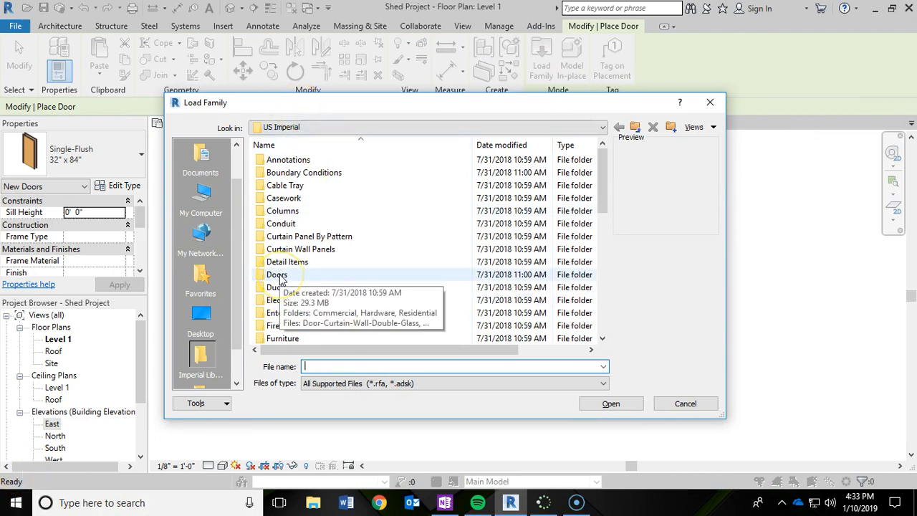
double_click(276, 274)
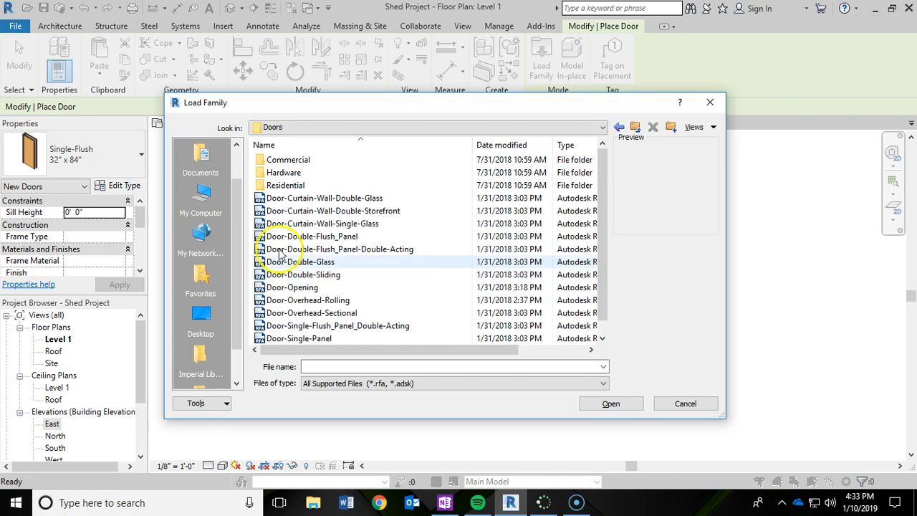
click(289, 185)
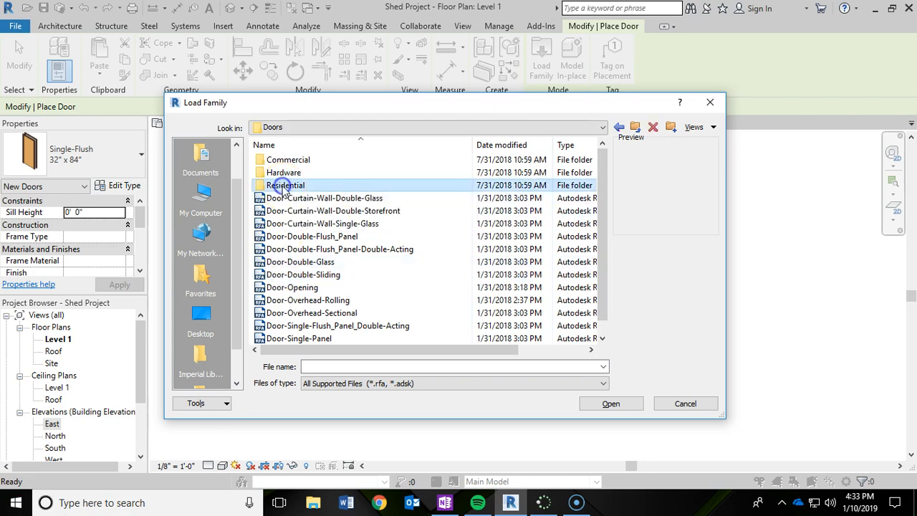
double_click(288, 185)
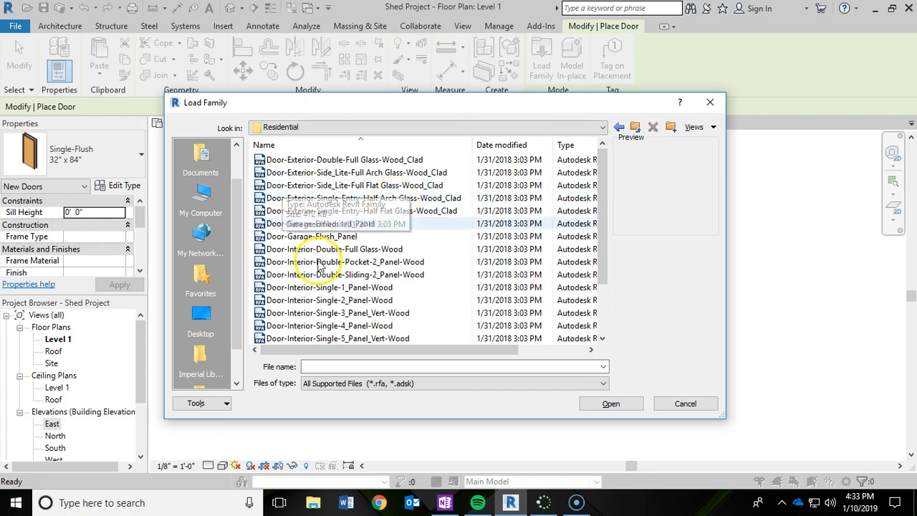
click(332, 236)
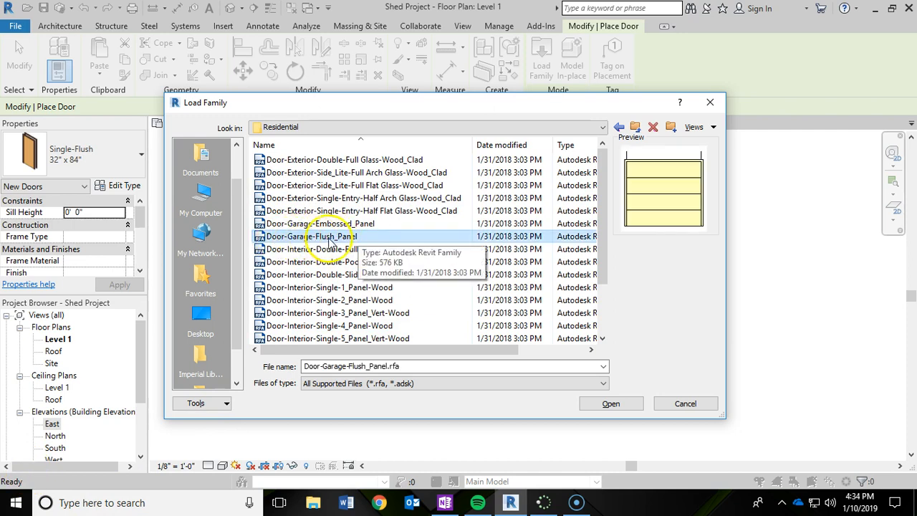
mouse_move(397, 238)
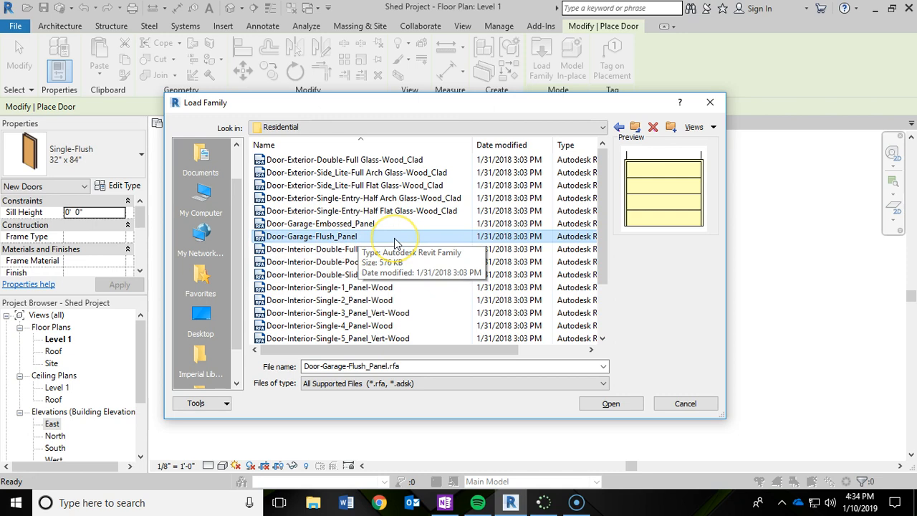
mouse_move(611, 404)
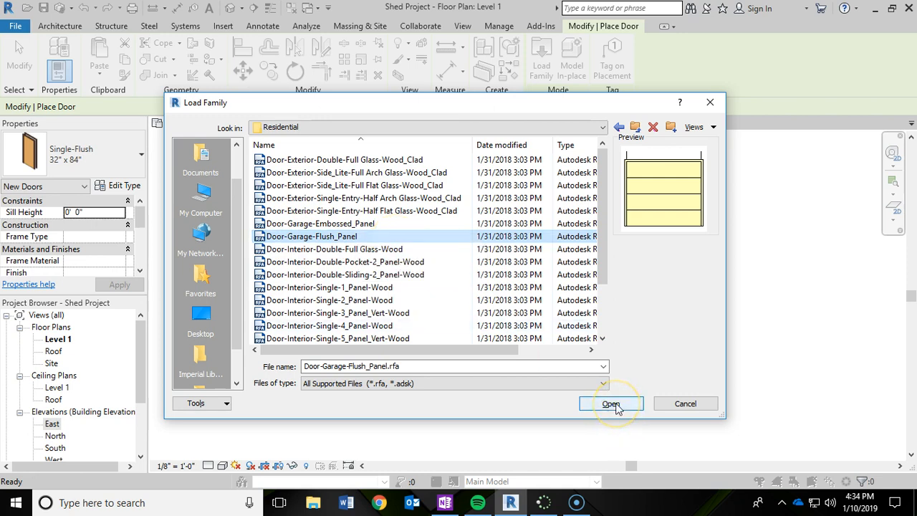
click(611, 404)
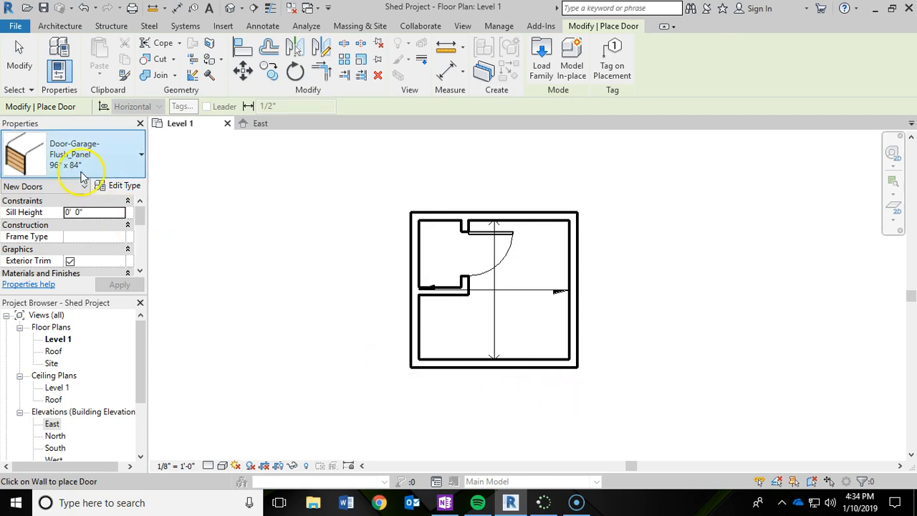
mouse_move(24, 156)
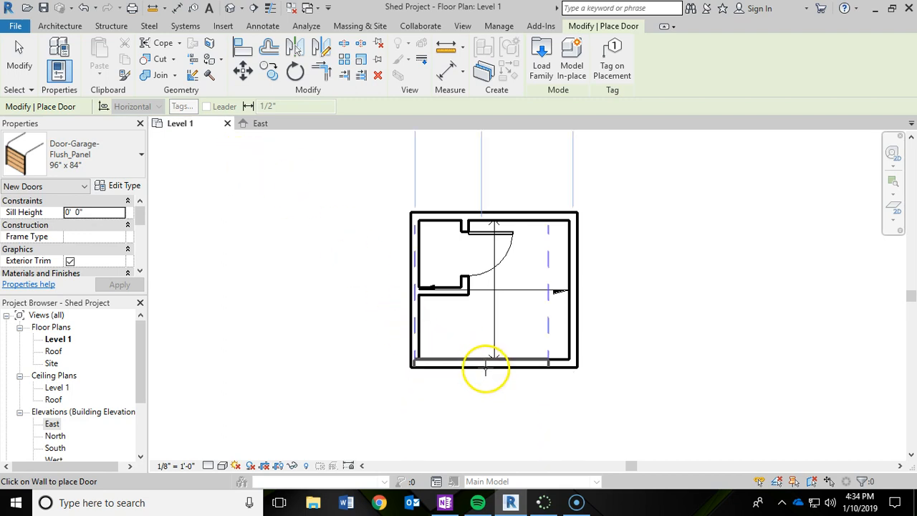
mouse_move(454, 363)
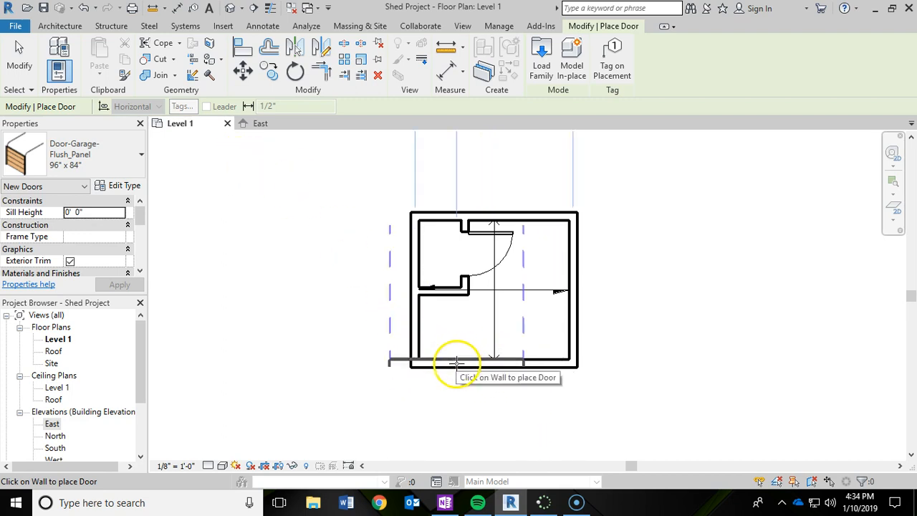
mouse_move(494, 373)
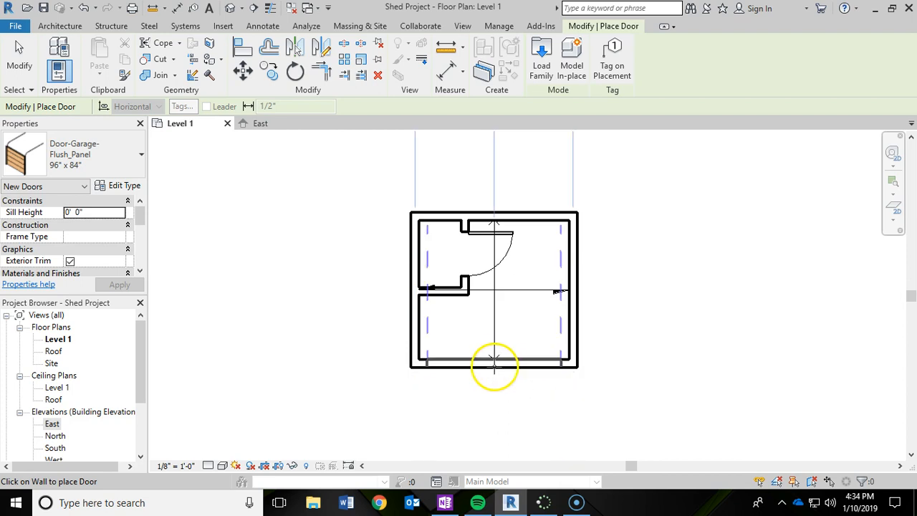
mouse_move(494, 370)
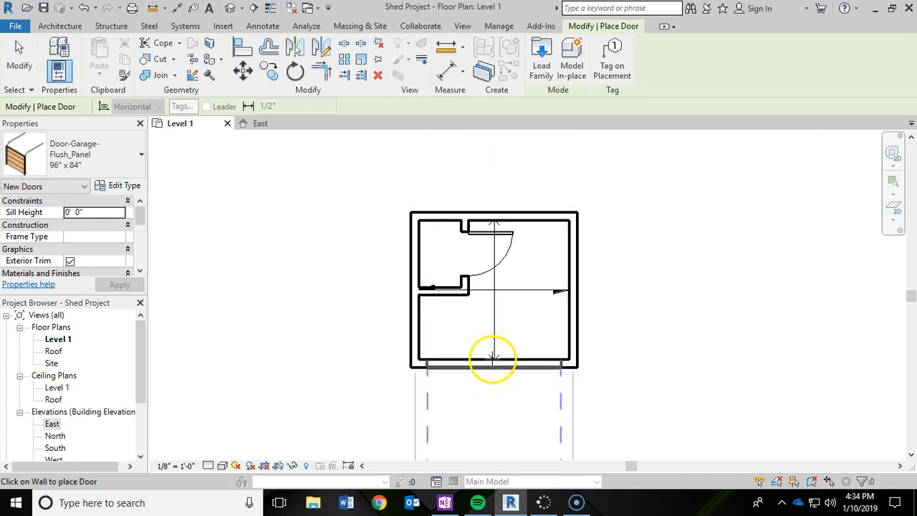
mouse_move(491, 359)
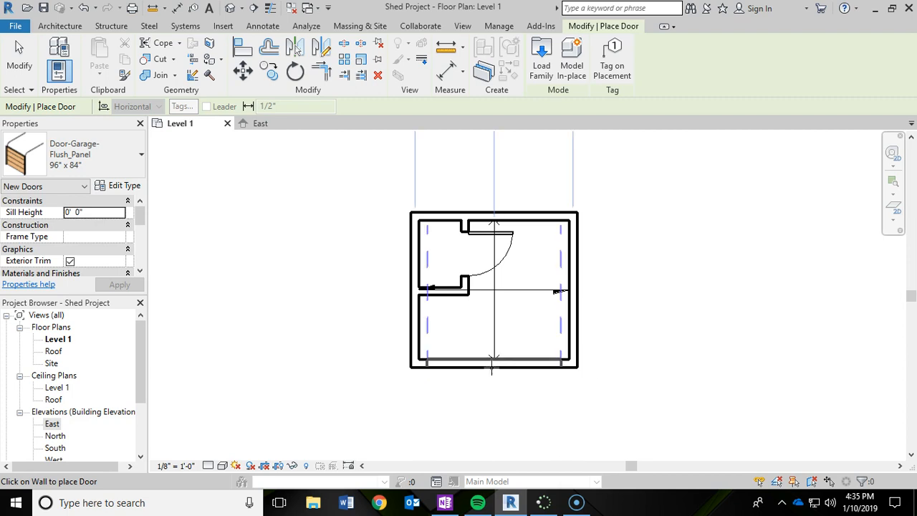
mouse_move(493, 368)
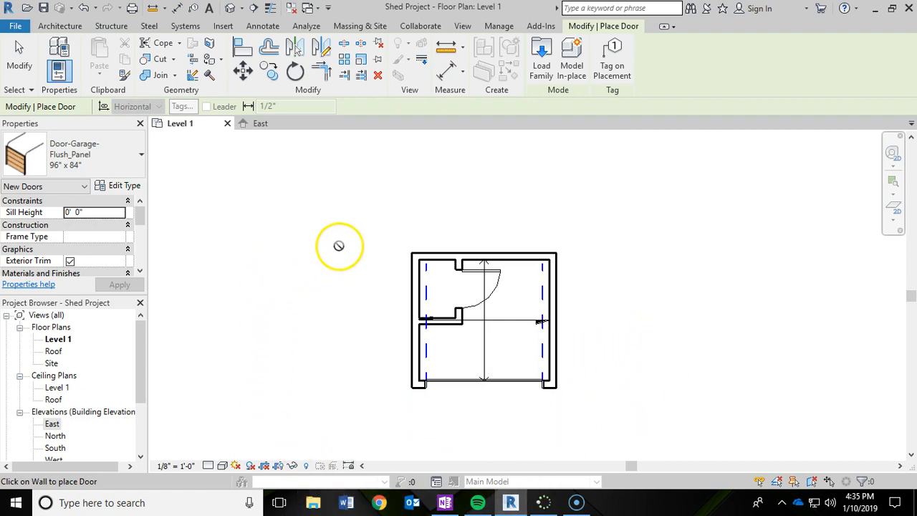
mouse_move(318, 348)
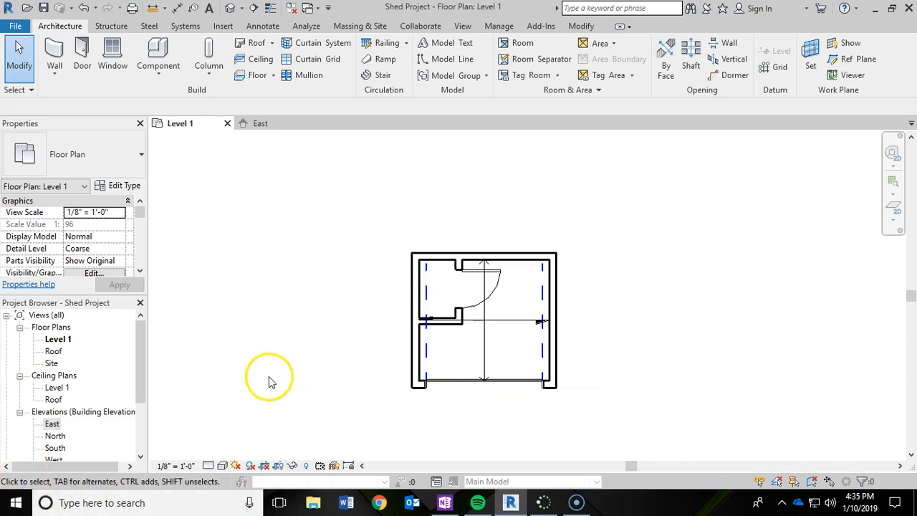
mouse_move(56, 12)
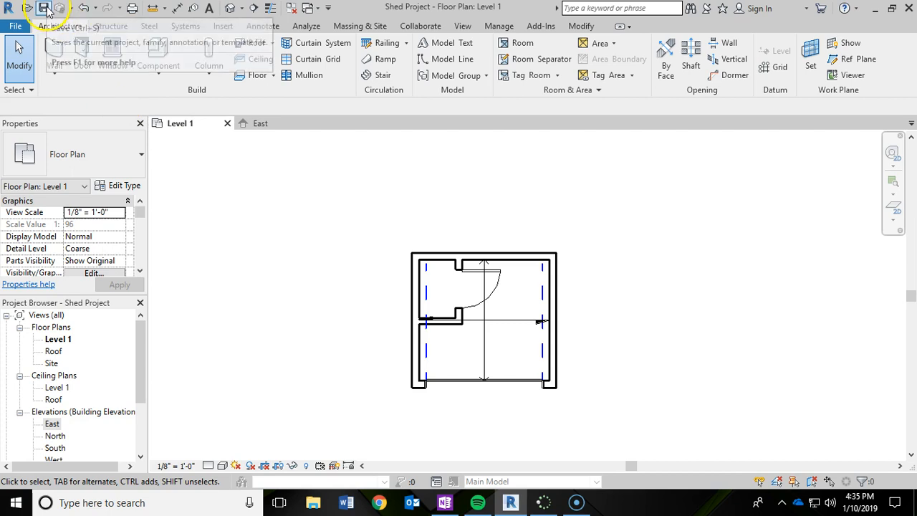